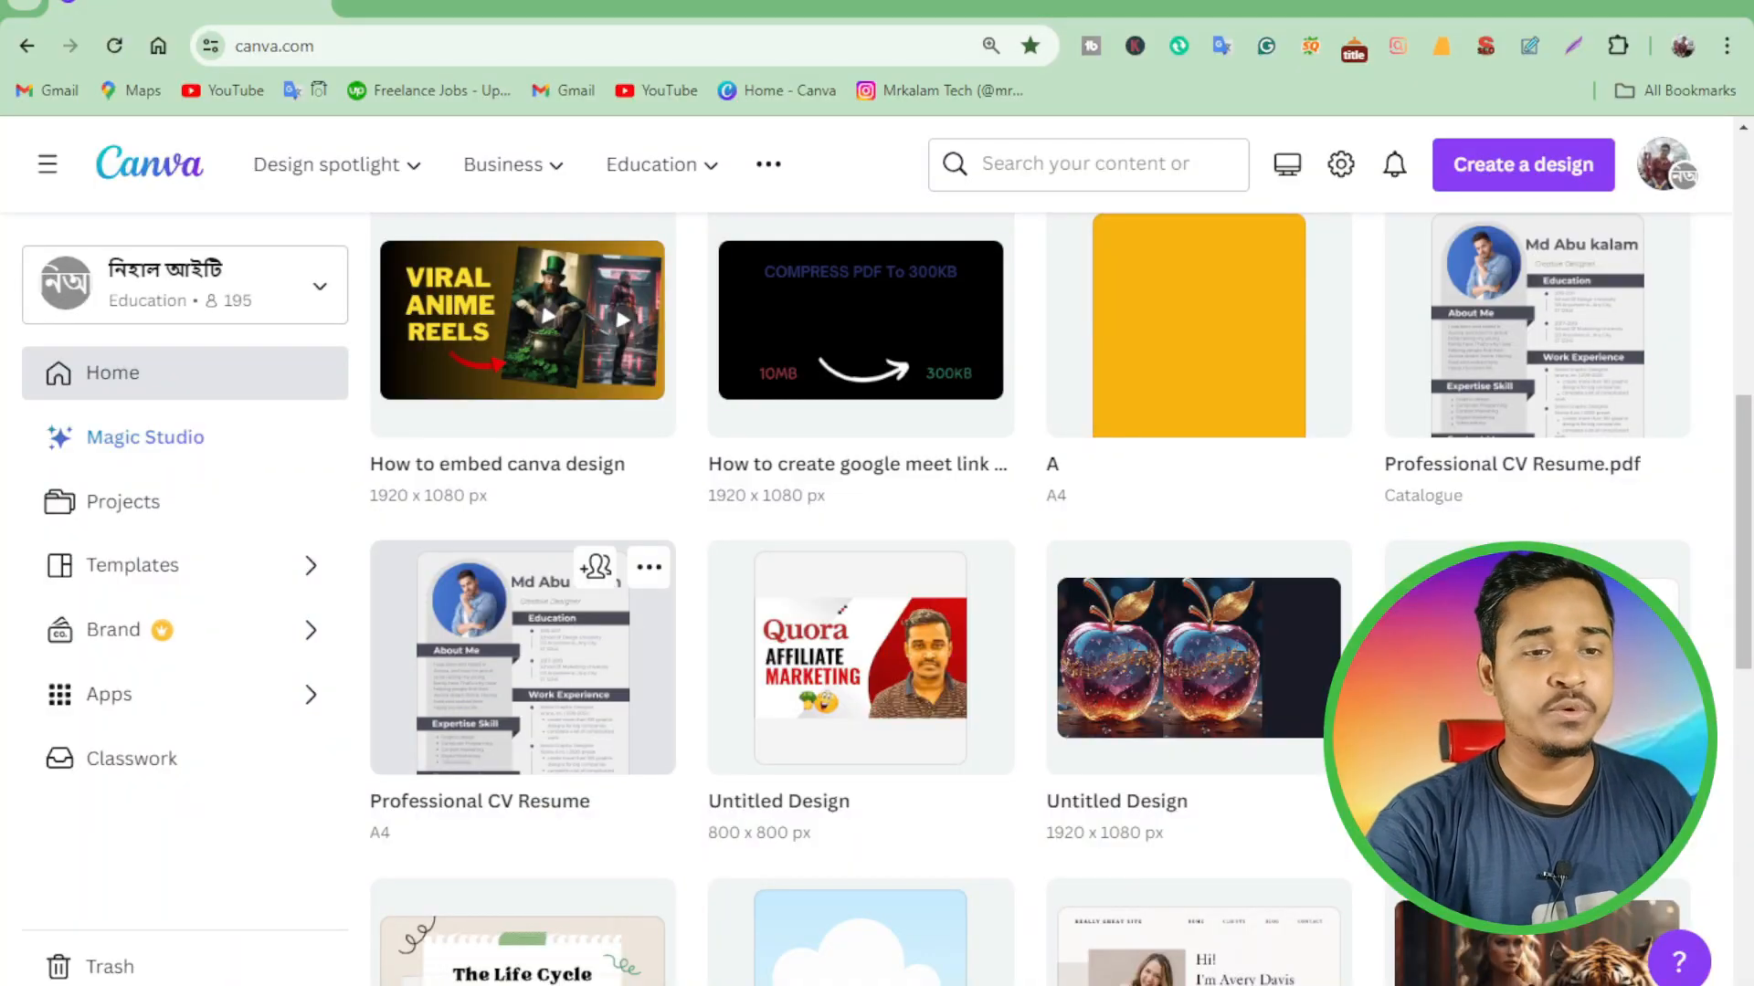
Scroll the Canva home page to reach the Instagram post design
{"action": "scroll", "scroll_direction": "up", "scroll_amount": 3}
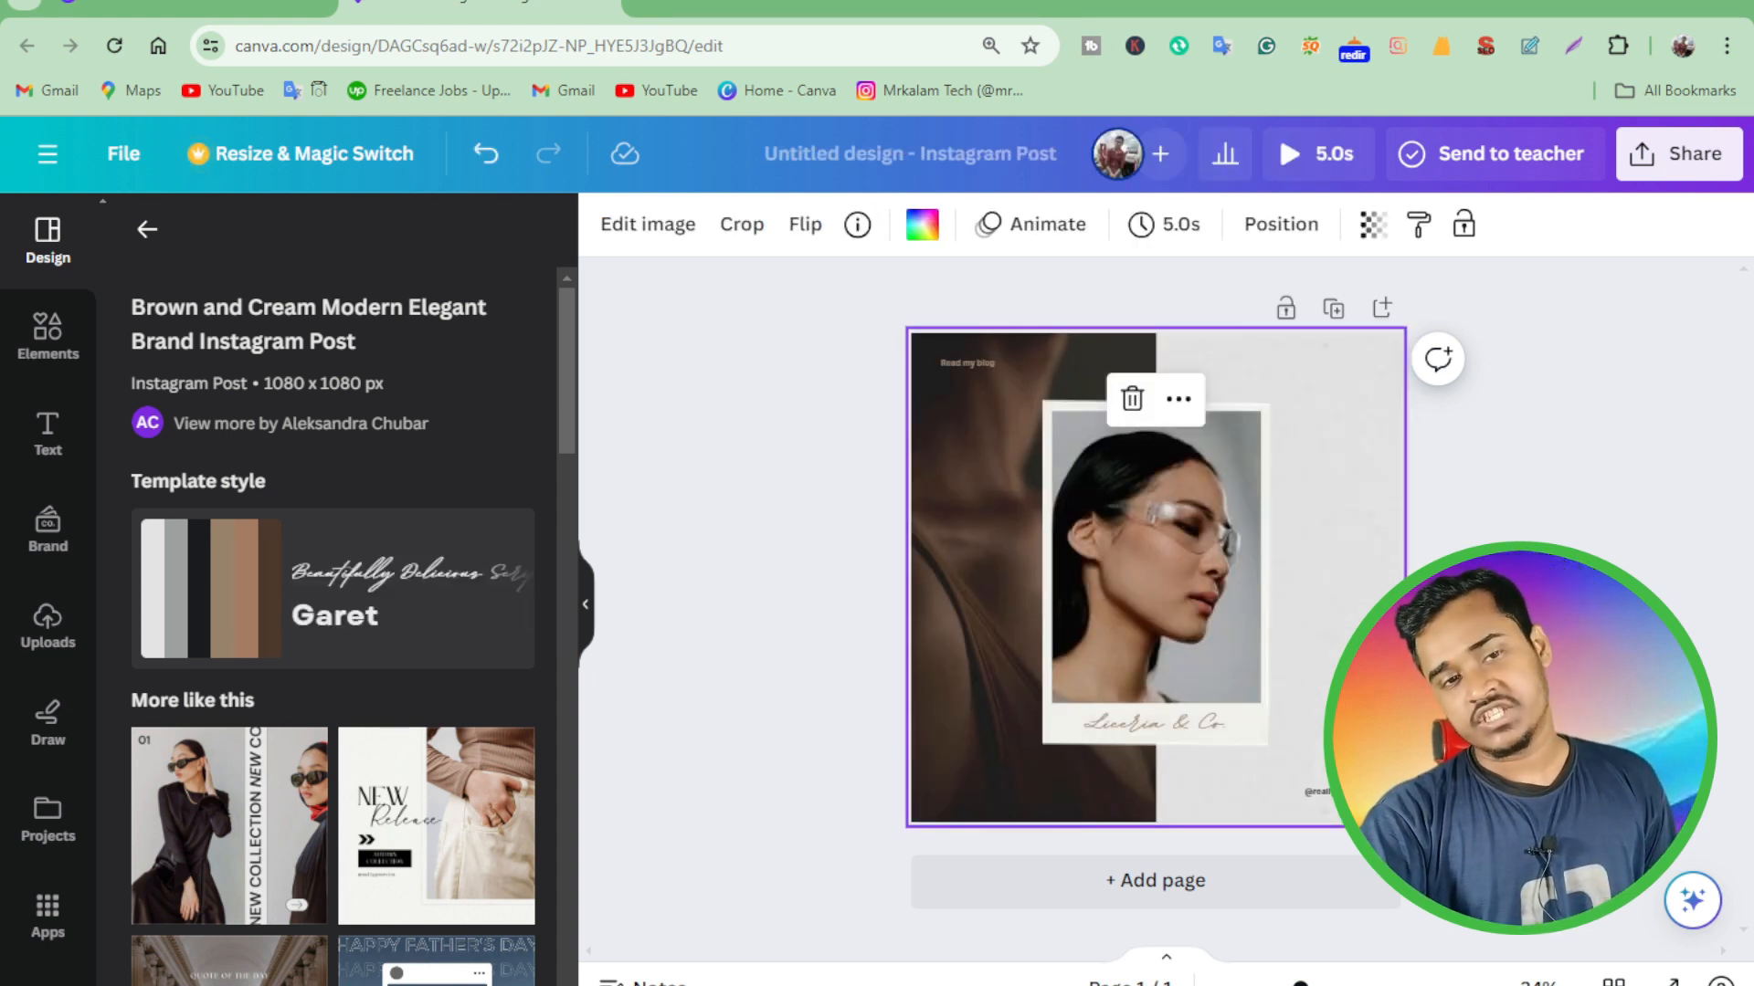
Select the woman's photo inside the white polaroid frame
{"action": "left_click", "coordinate": [1155, 559]}
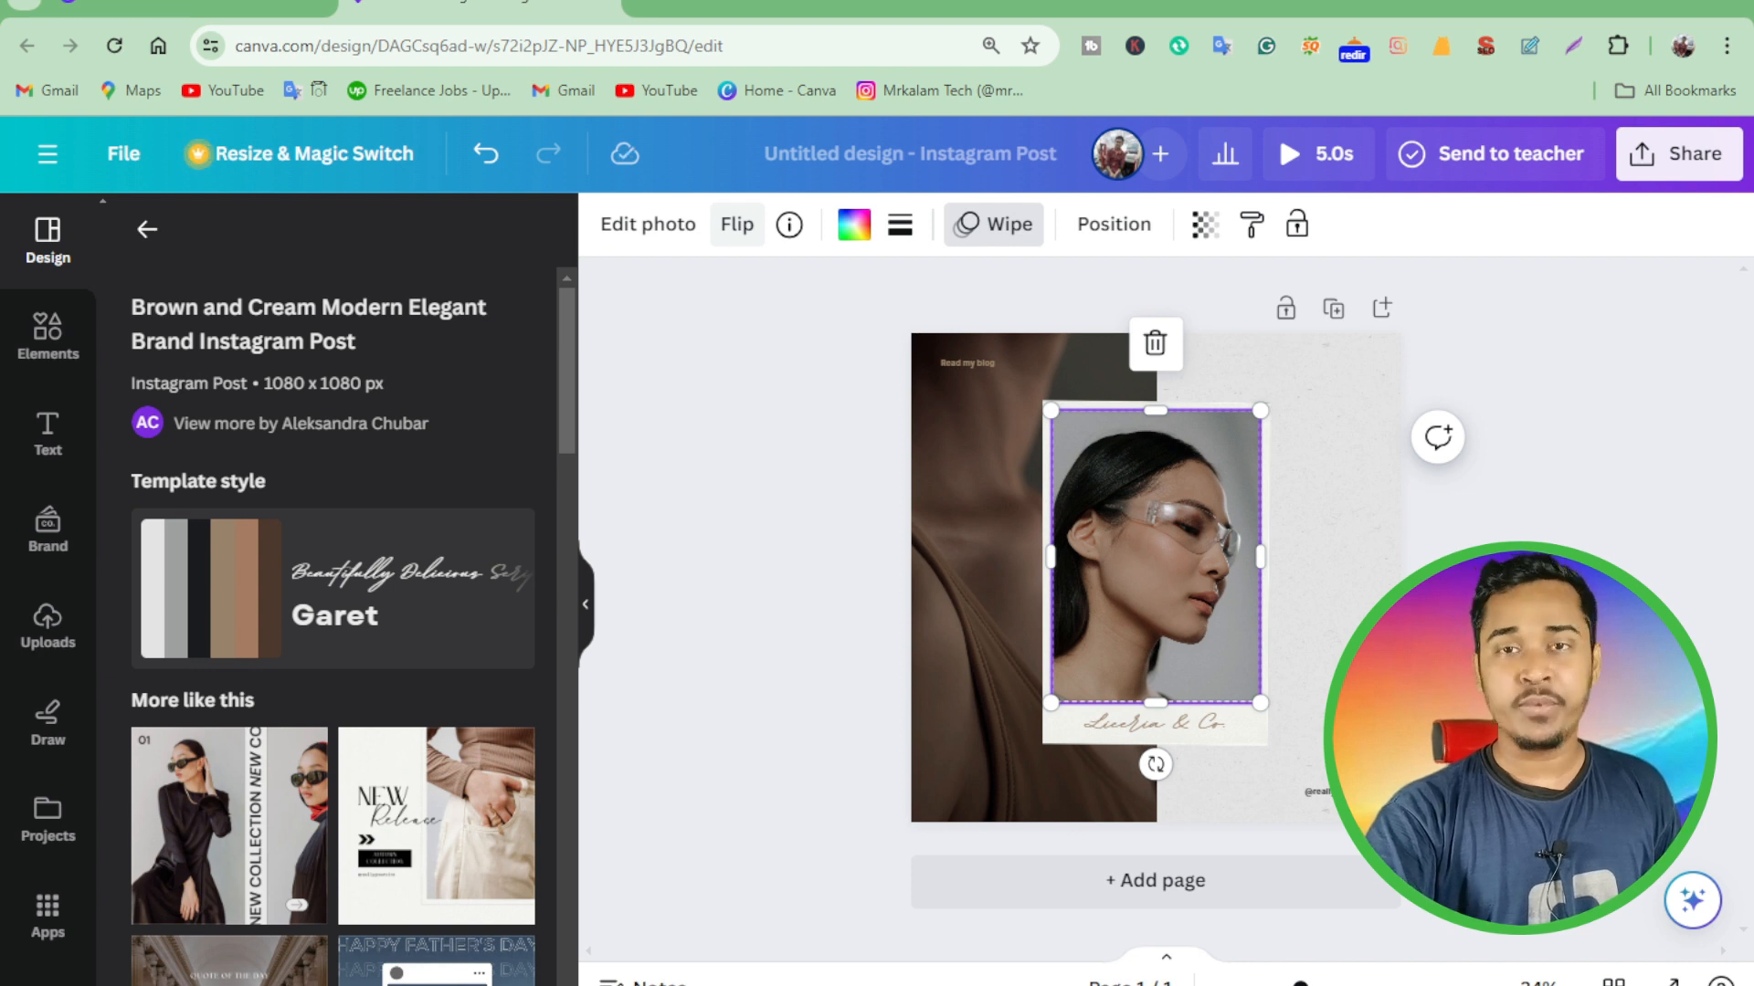
Flip the selected photo horizontally, then vertically, from the Flip menu
{"action": "left_click", "coordinate": [736, 223]}
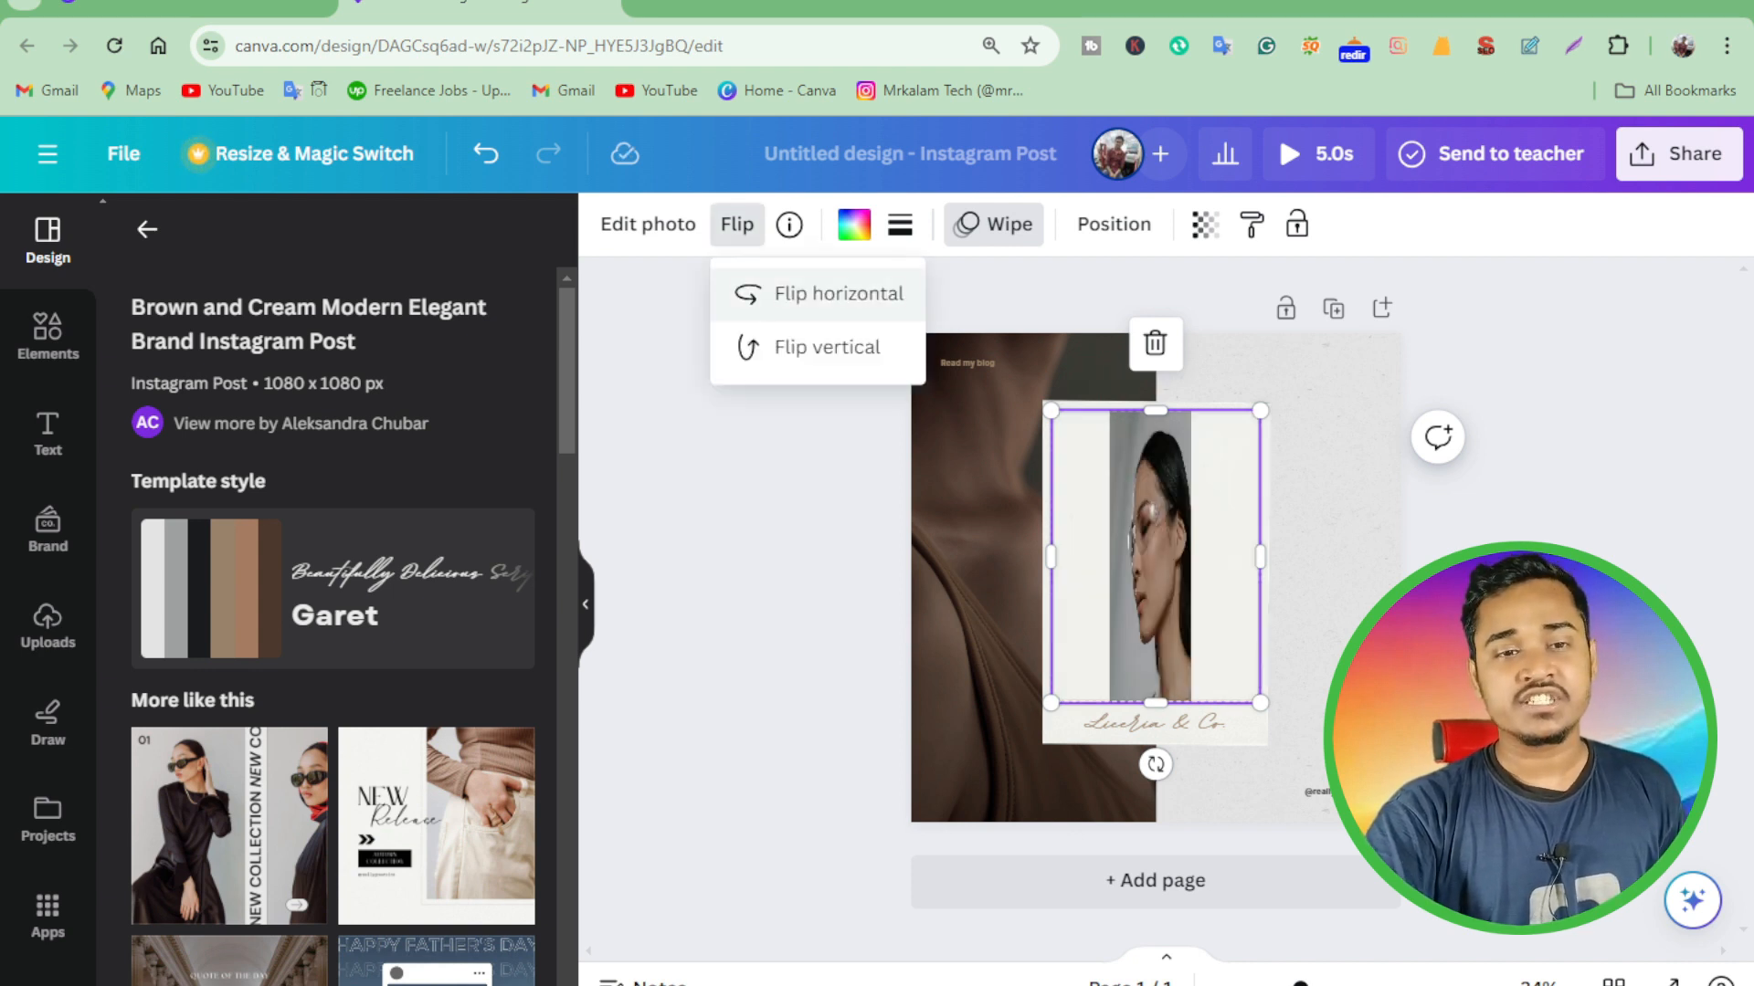
{"action": "left_click", "coordinate": [836, 293]}
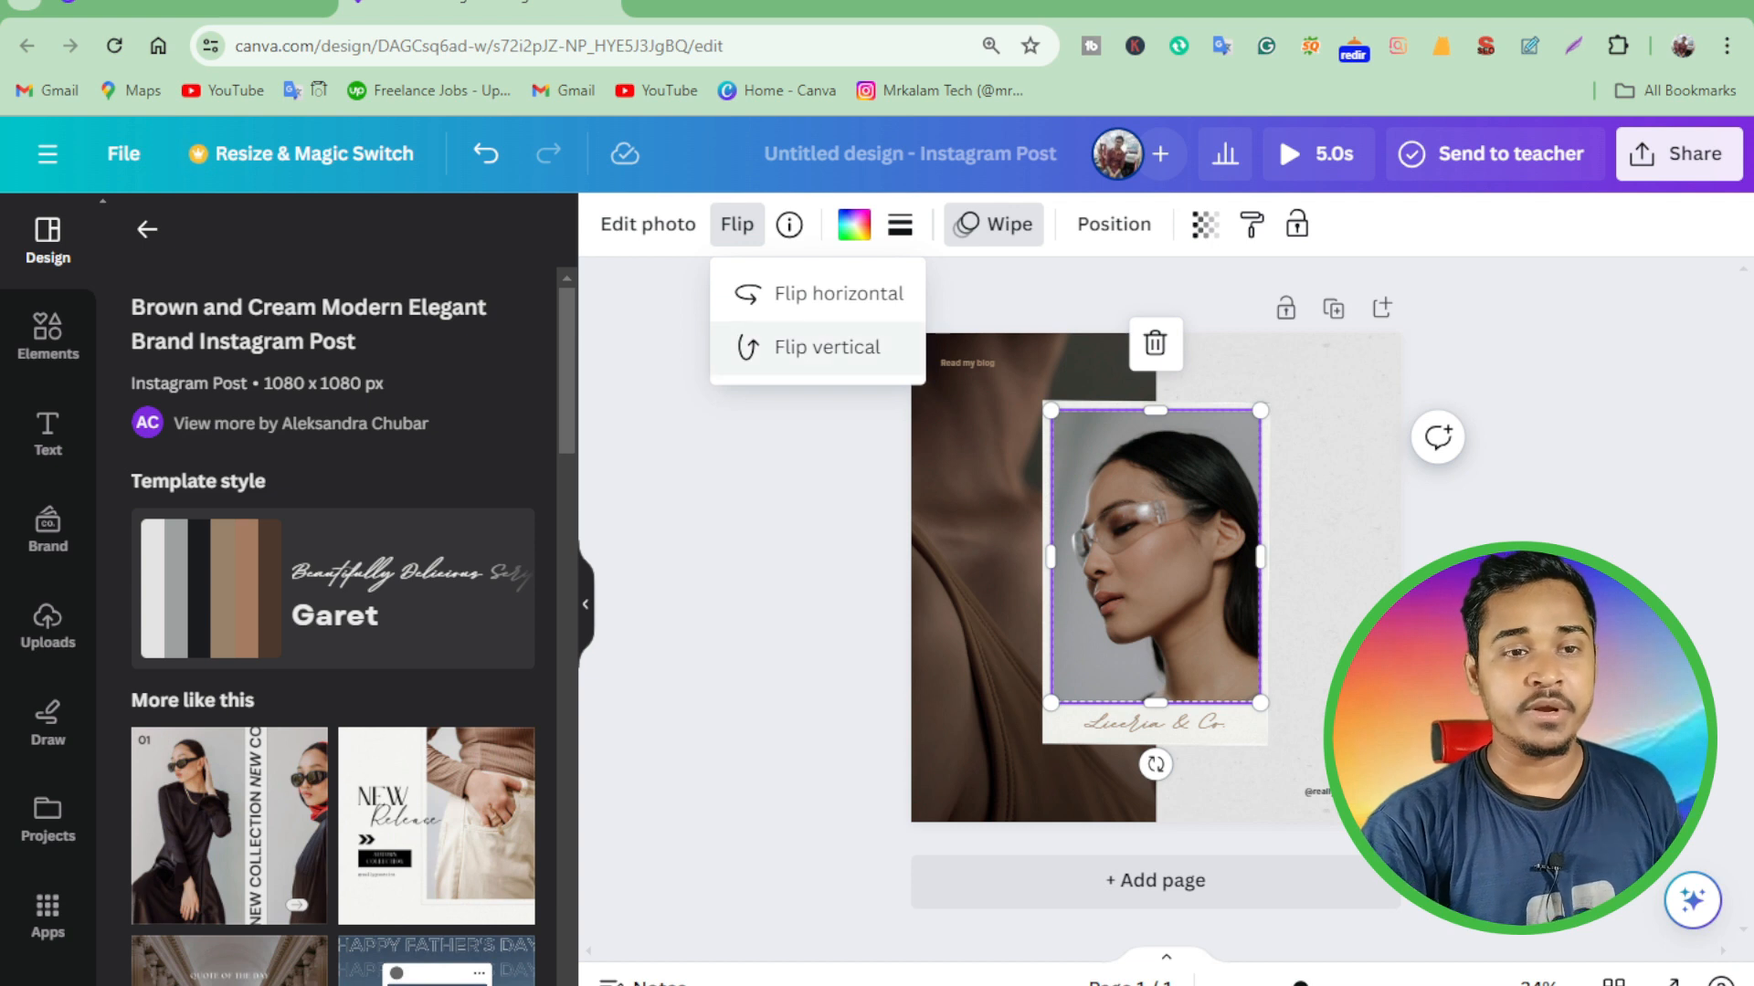
{"action": "left_click", "coordinate": [826, 347]}
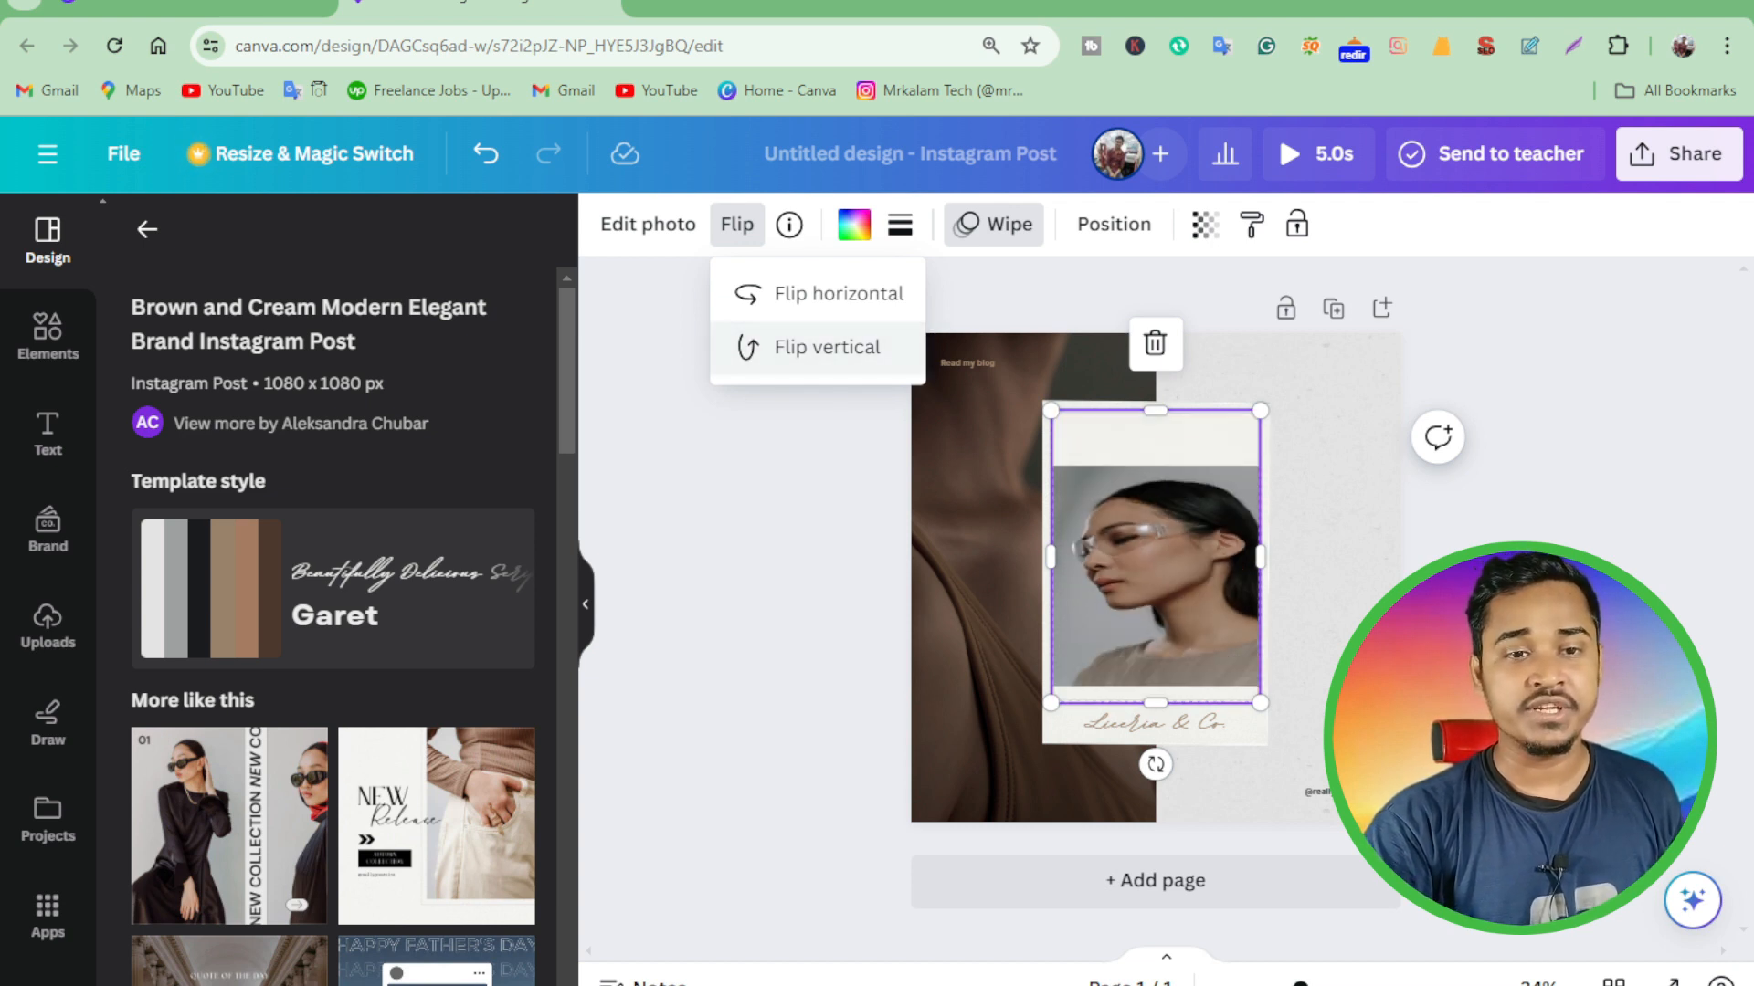